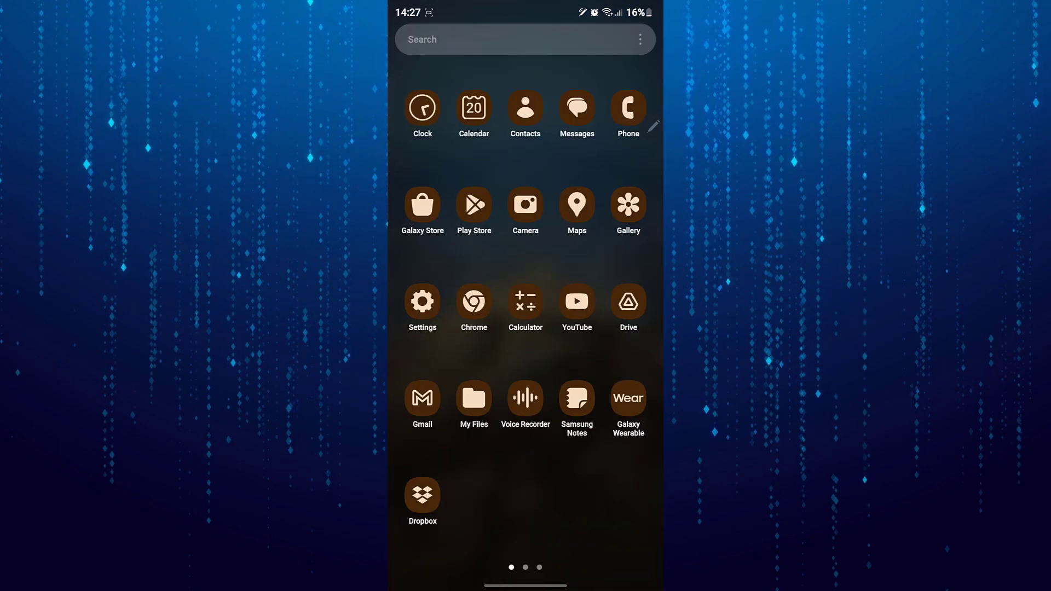
Swipe left through the app drawer to the third page with Tools and Games
scroll(left, 3)
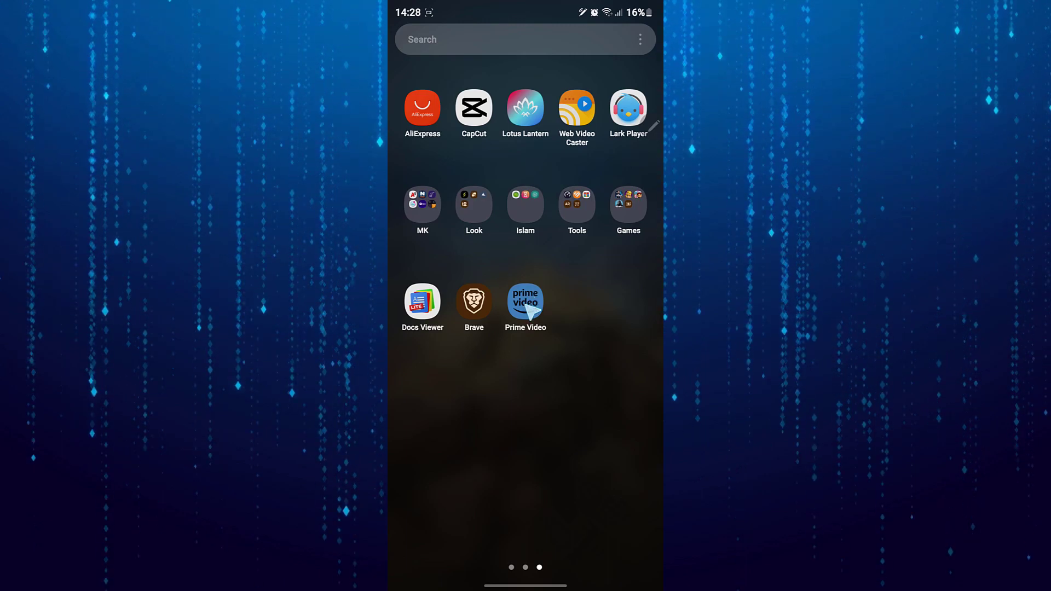
Launch Prime Video to its home page of featured titles
click(525, 302)
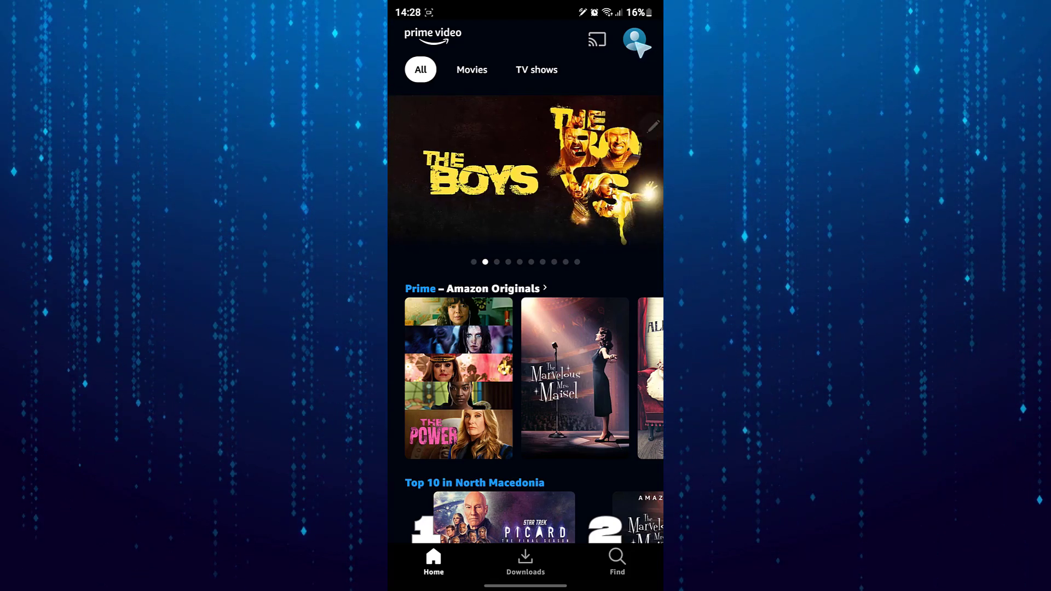
Go from the profile avatar into account settings to reach Manage account
click(635, 39)
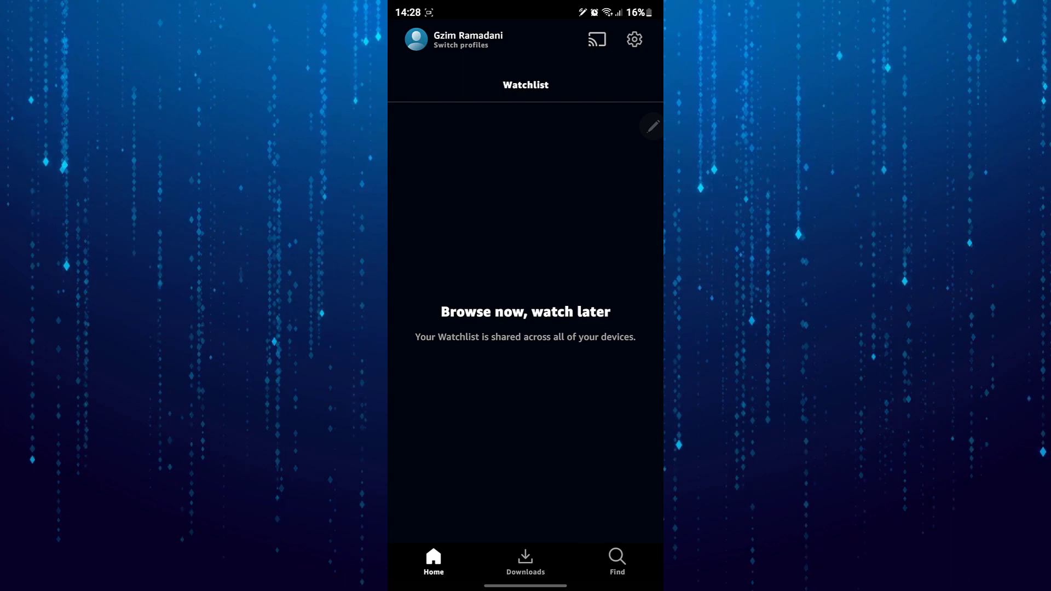
click(632, 39)
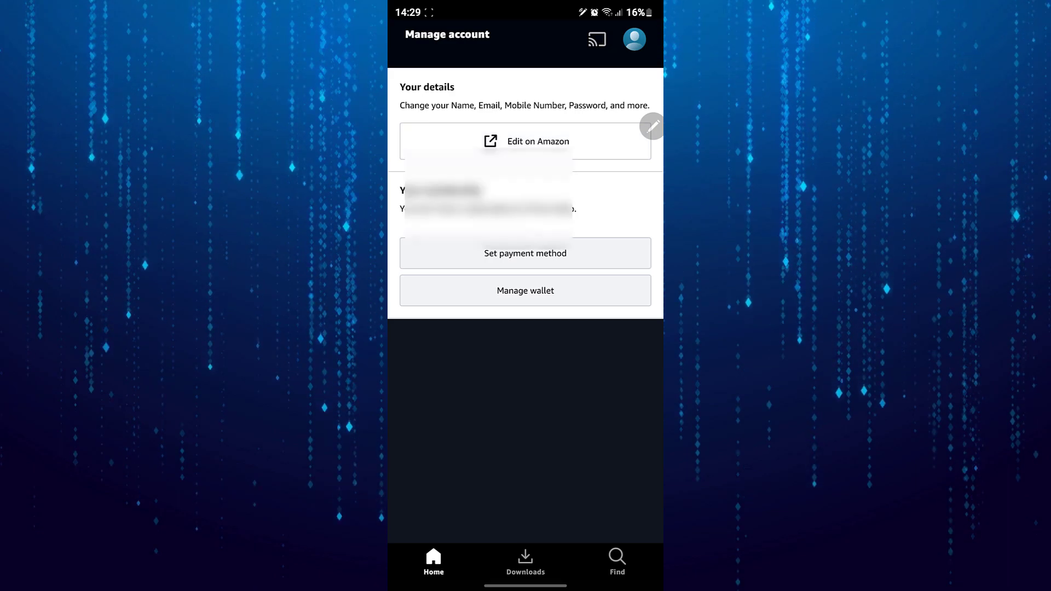
Edit the account on Amazon, then edit the Password under Login & security
click(526, 141)
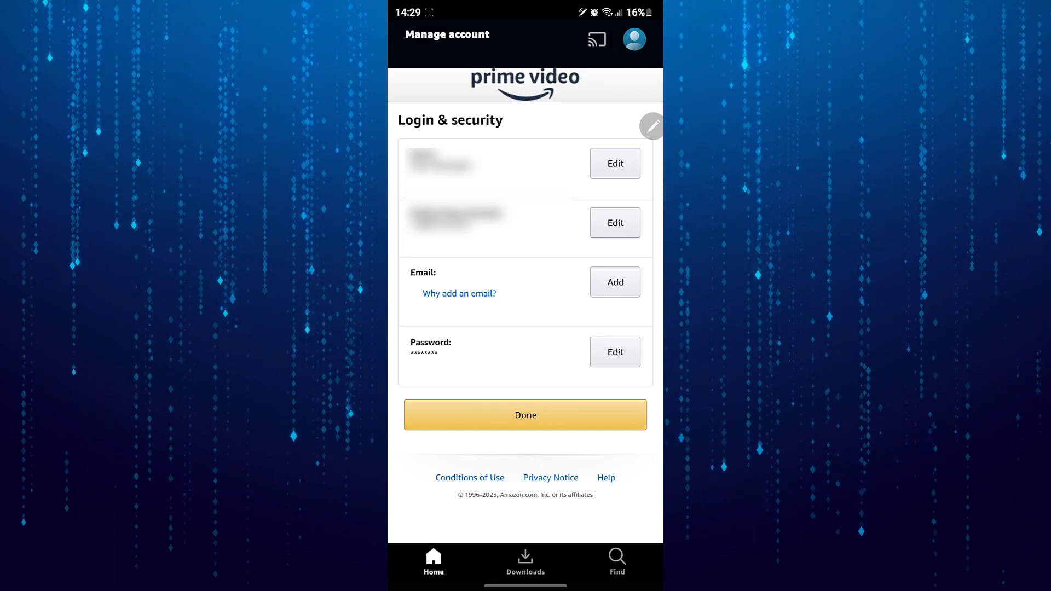
click(614, 352)
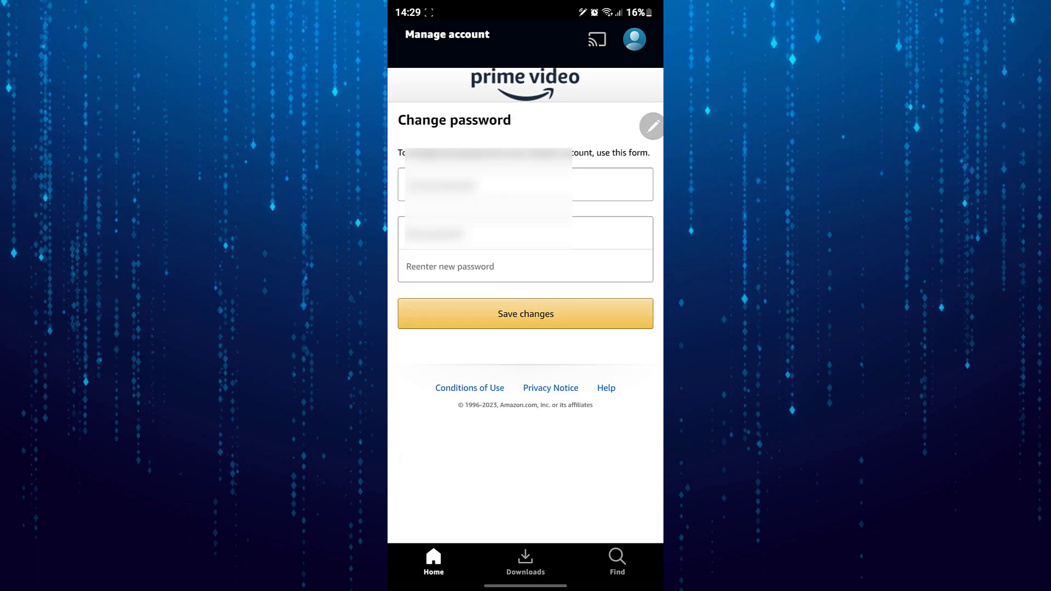